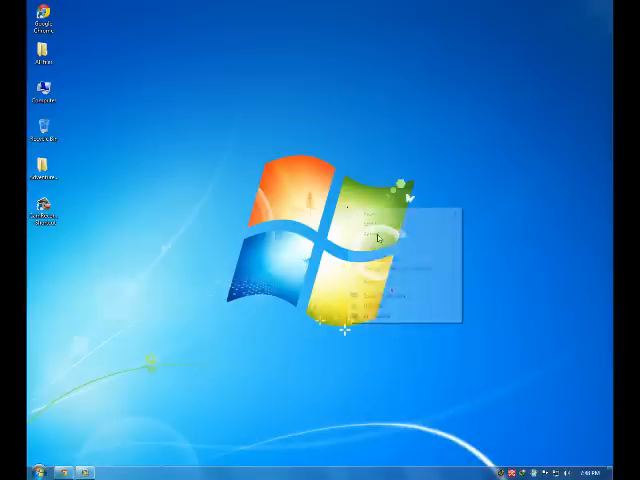
Bring up and dismiss the desktop's shortcut menu without choosing anything.
{"action": "right_click", "coordinate": [356, 200]}
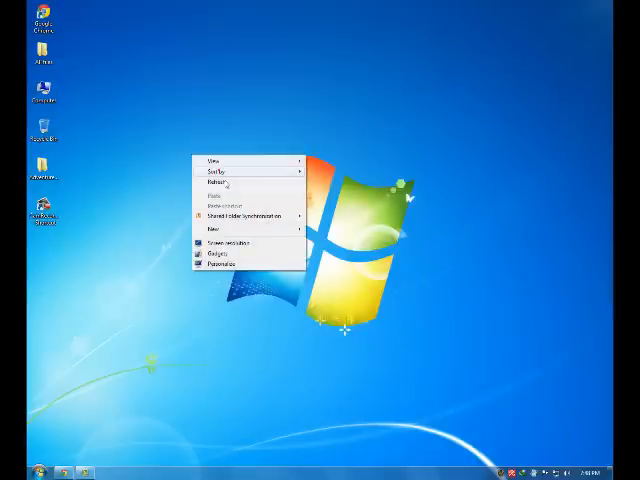
{"action": "left_click", "coordinate": [214, 184]}
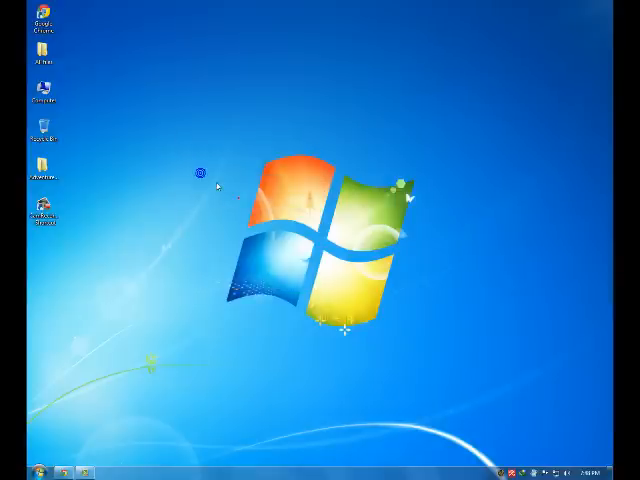
{"action": "left_click", "coordinate": [14, 470]}
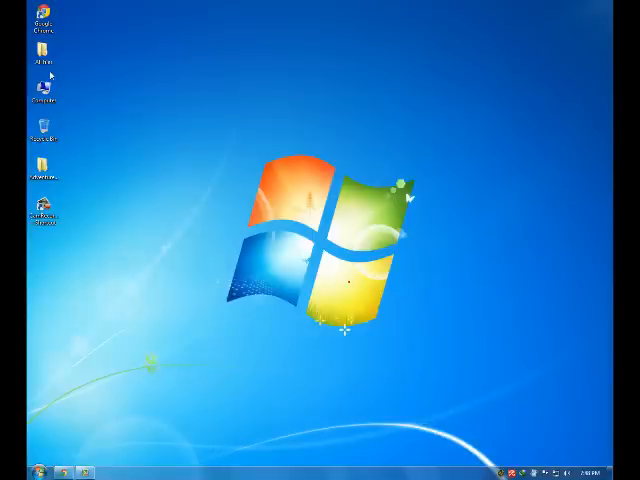
From Computer's System properties, maximized, reach the Advanced system settings.
{"action": "double_click", "coordinate": [42, 96]}
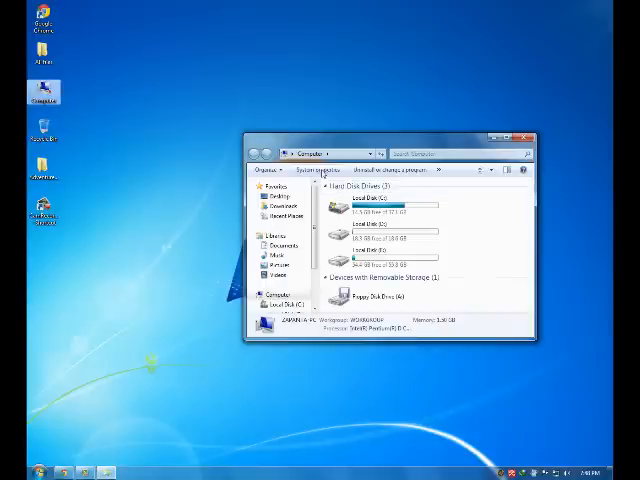
{"action": "left_click", "coordinate": [328, 168]}
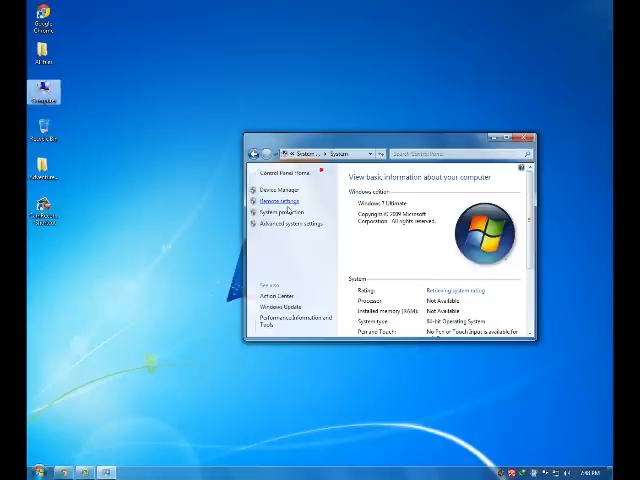
{"action": "left_click", "coordinate": [512, 136]}
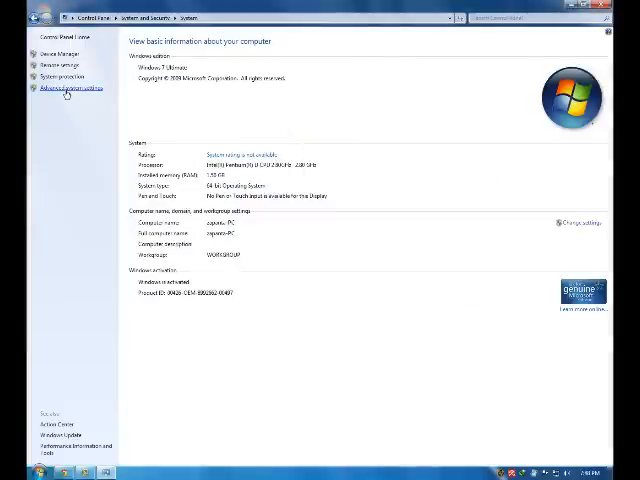
{"action": "left_click", "coordinate": [70, 88]}
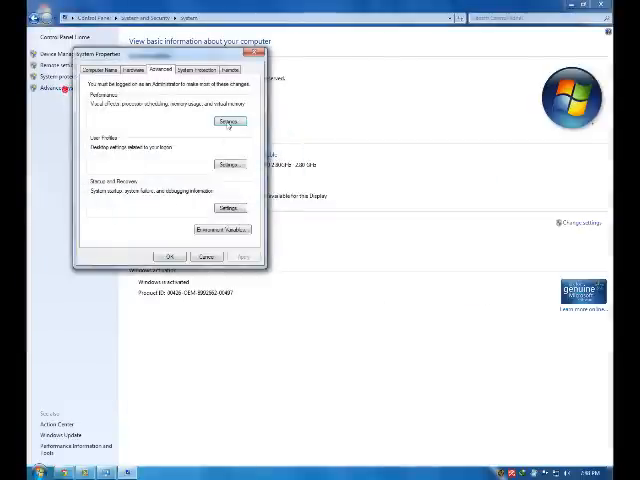
In Performance Settings, try the visual-effects presets and settle on Adjust for best performance.
{"action": "left_click", "coordinate": [228, 120]}
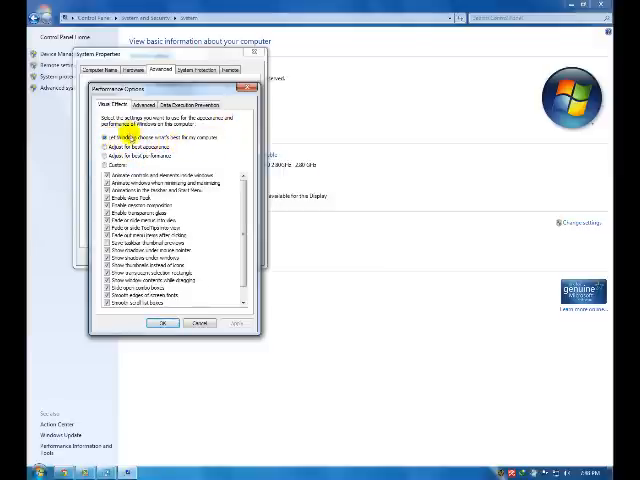
{"action": "left_click", "coordinate": [104, 148]}
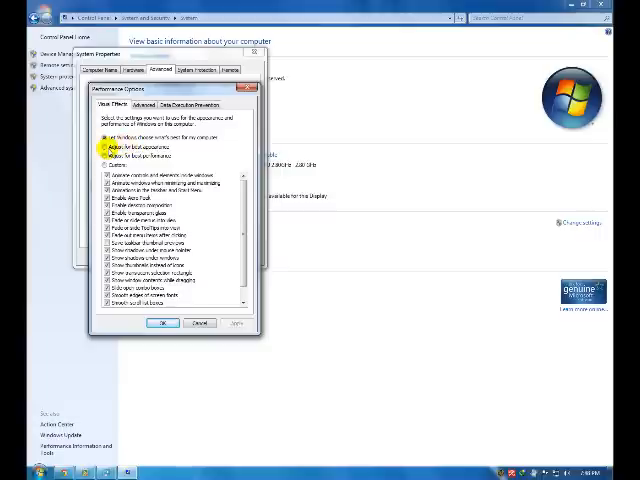
{"action": "left_click", "coordinate": [104, 148]}
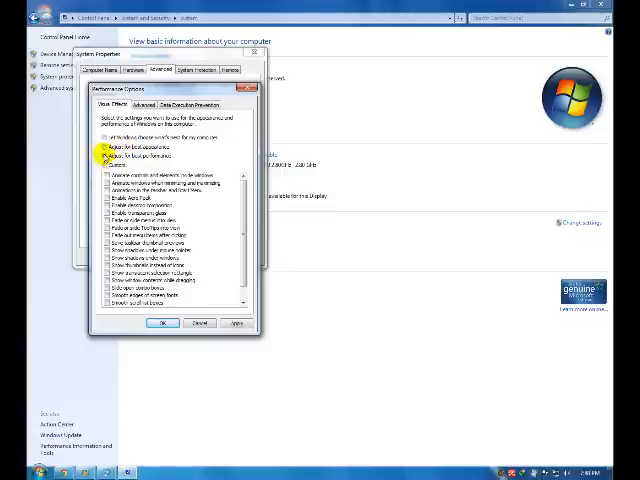
{"action": "left_click", "coordinate": [104, 148]}
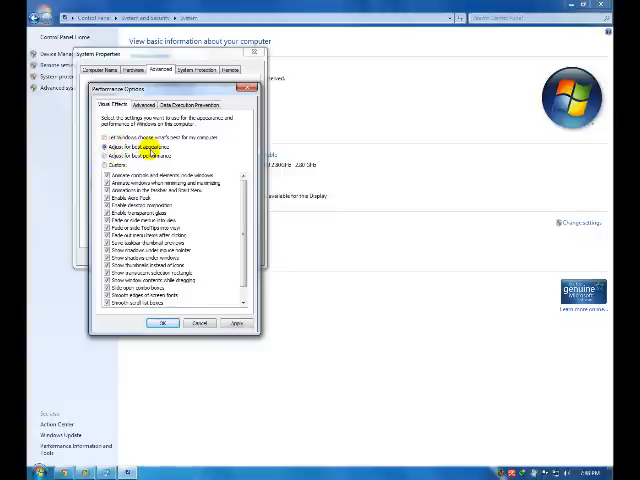
{"action": "left_click", "coordinate": [104, 156]}
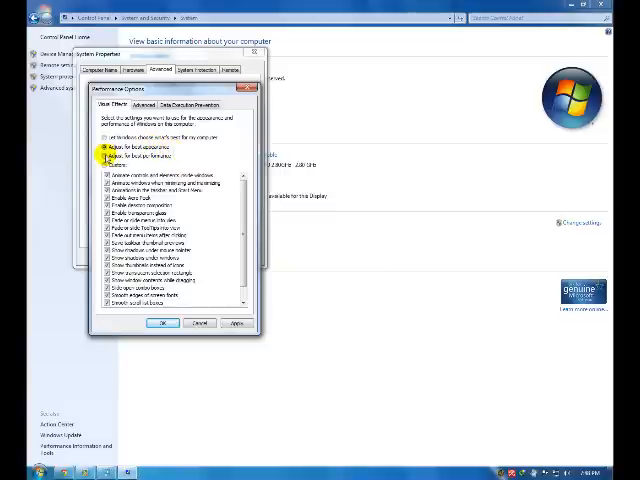
{"action": "left_click", "coordinate": [102, 136]}
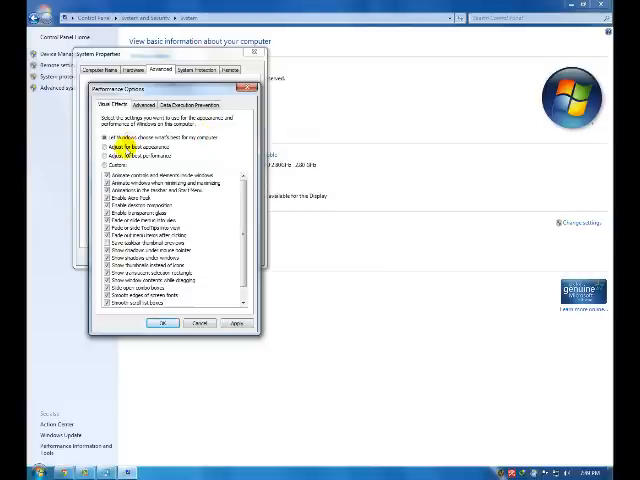
{"action": "left_click", "coordinate": [122, 156]}
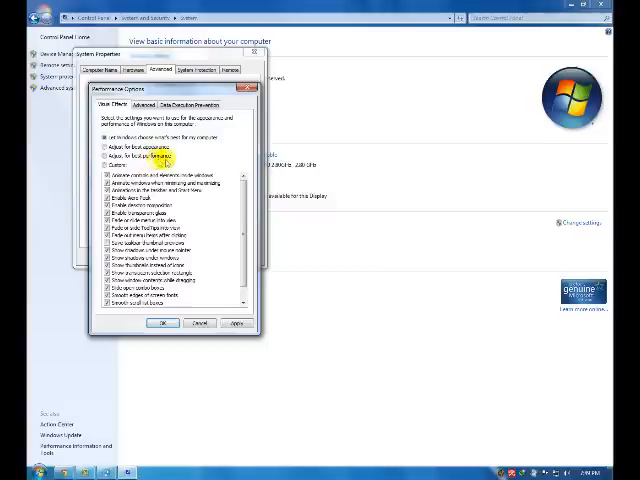
{"action": "left_click", "coordinate": [100, 148]}
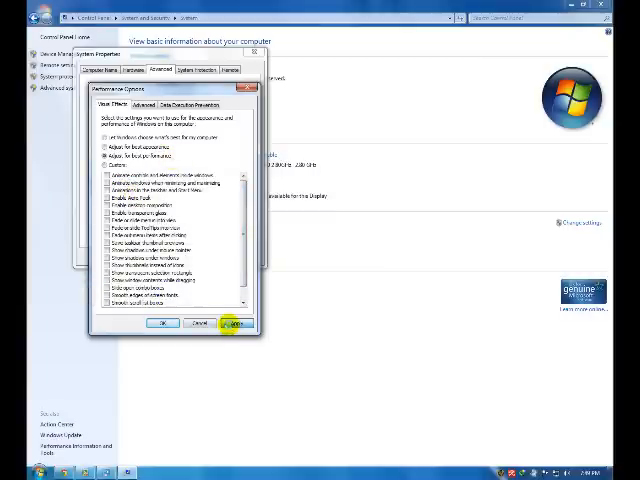
Apply the best-performance visual effects and close the Performance and System windows.
{"action": "left_click", "coordinate": [236, 324]}
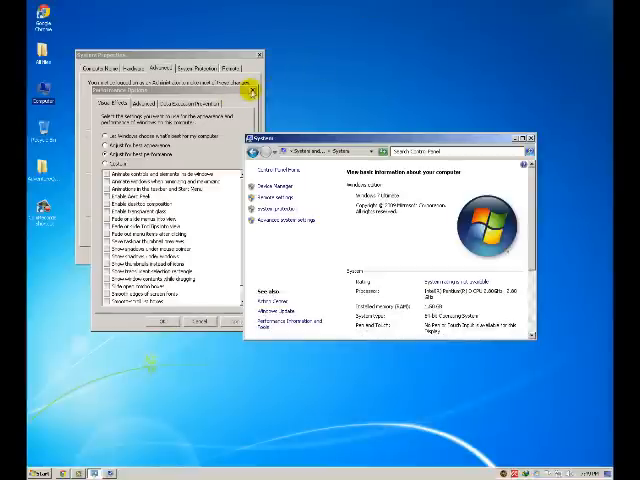
{"action": "left_click", "coordinate": [256, 90]}
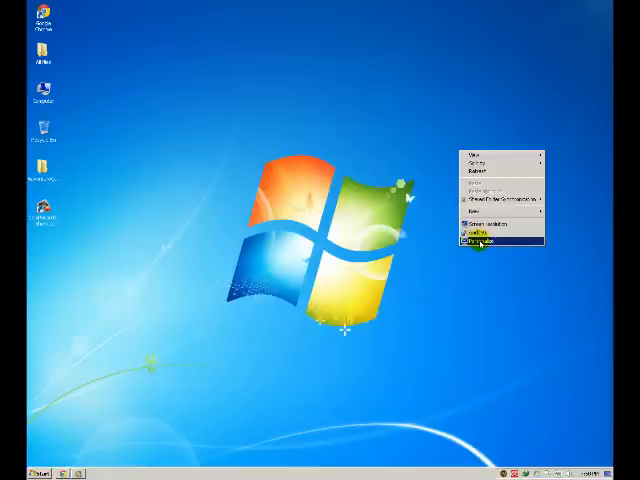
In Personalize, choose the Windows 7 Basic theme and reopen Computer to check the plainer look.
{"action": "left_click", "coordinate": [476, 244]}
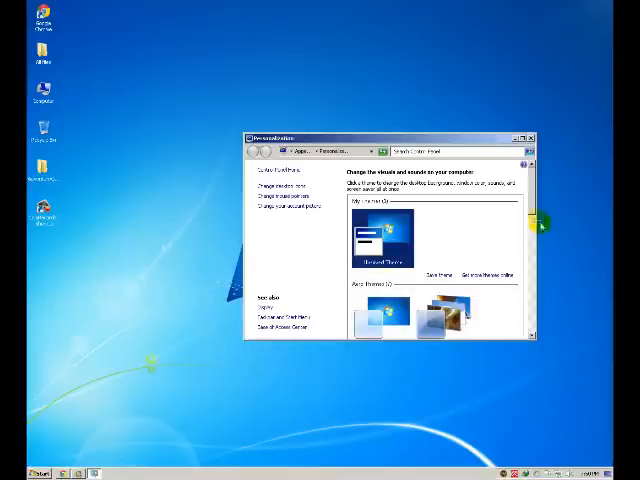
{"action": "scroll", "scroll_direction": "down", "scroll_amount": 3}
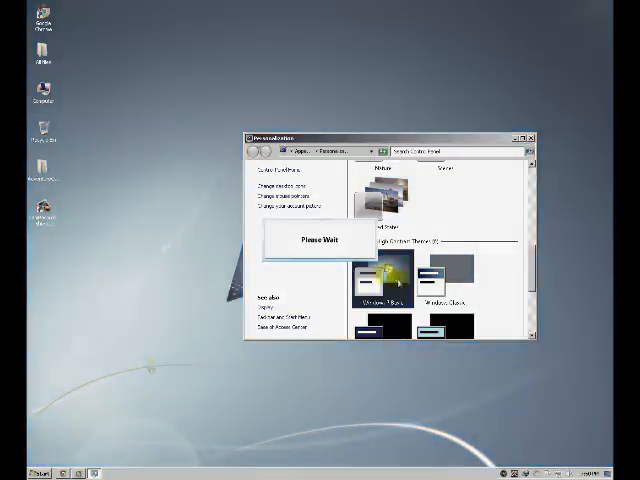
{"action": "left_click", "coordinate": [378, 278]}
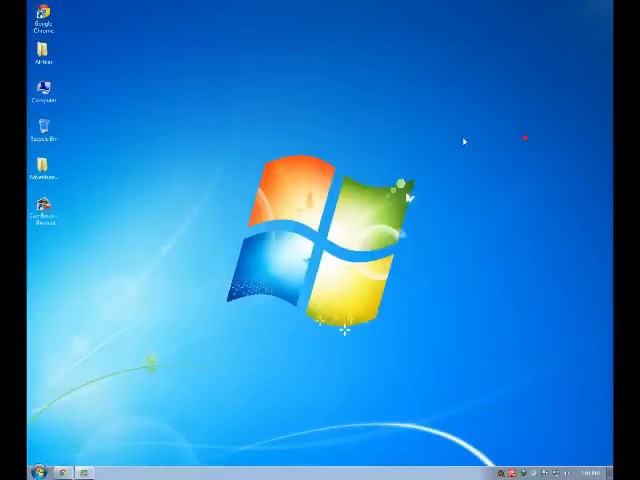
{"action": "double_click", "coordinate": [44, 96]}
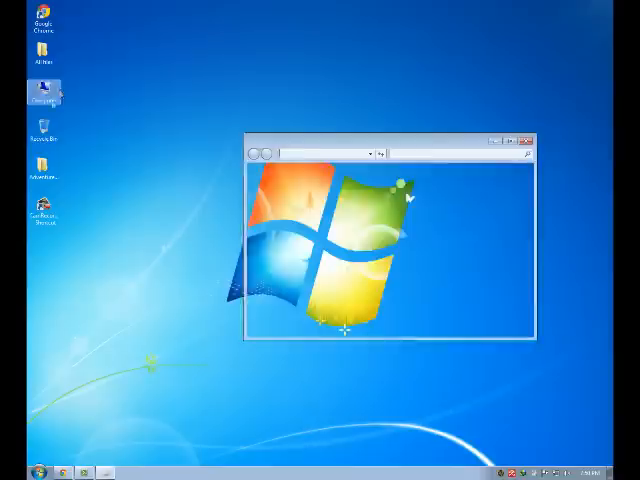